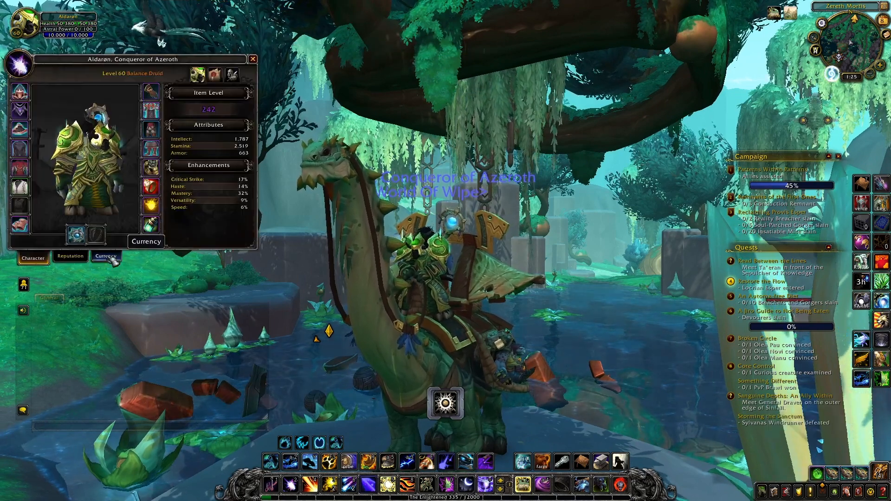
# - Check the level 60 Balance Druid's character sheet before switching to Wowhead's Tethos drops
pyautogui.click(106, 256)
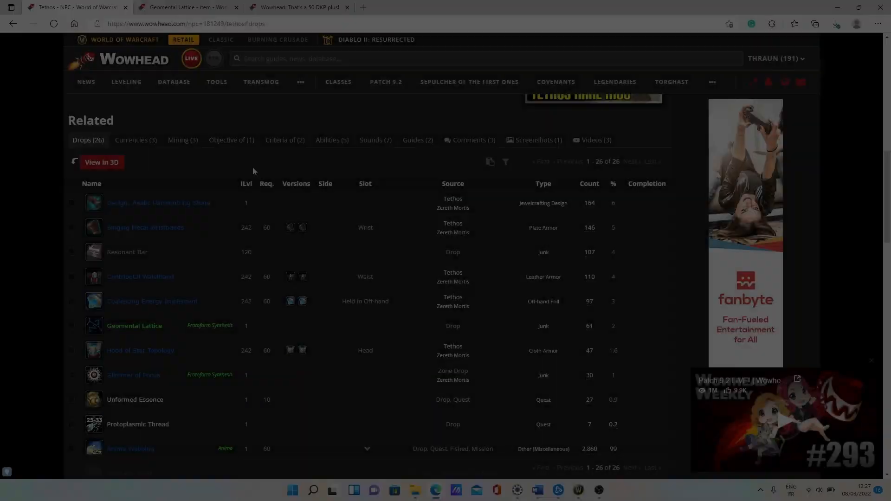
# - View Tethos's Mining (3) yields, return to Drops (26), and open Geomental Lattice
pyautogui.click(182, 139)
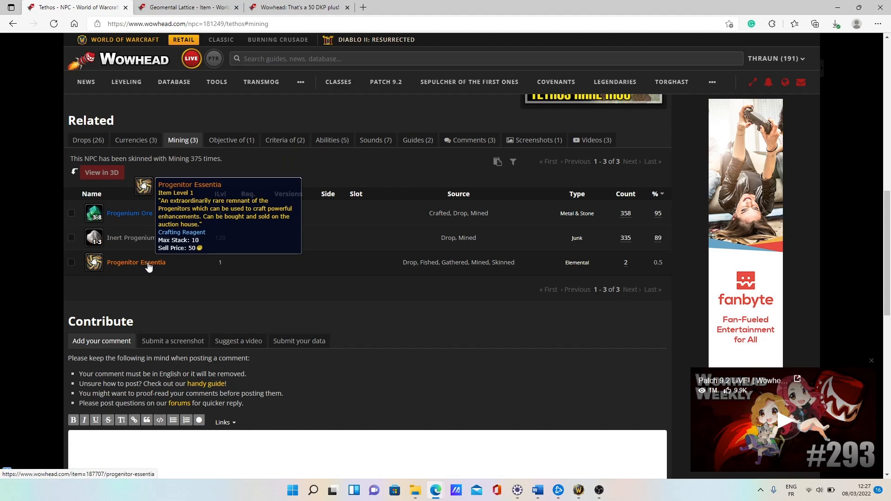
pyautogui.moveTo(662, 268)
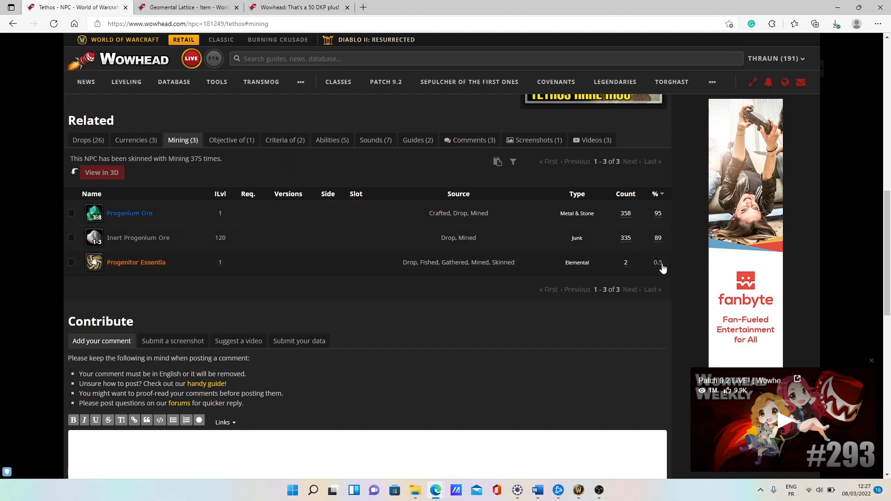
pyautogui.moveTo(172, 268)
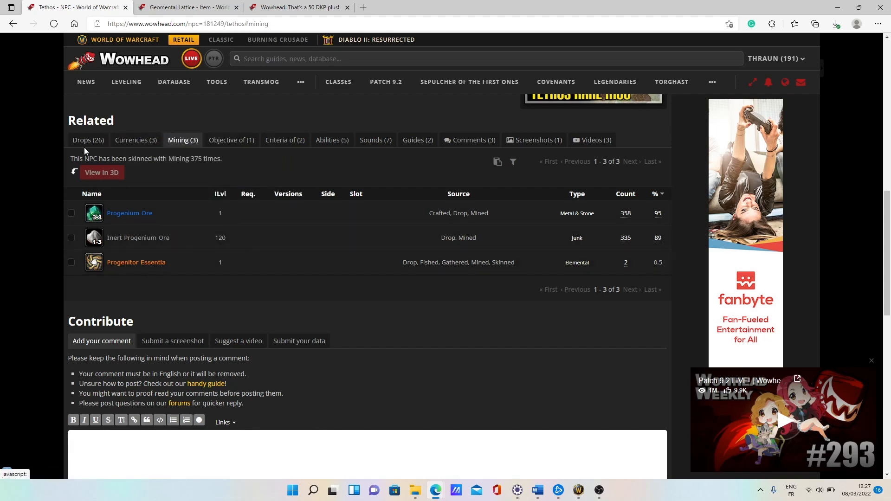
pyautogui.click(88, 140)
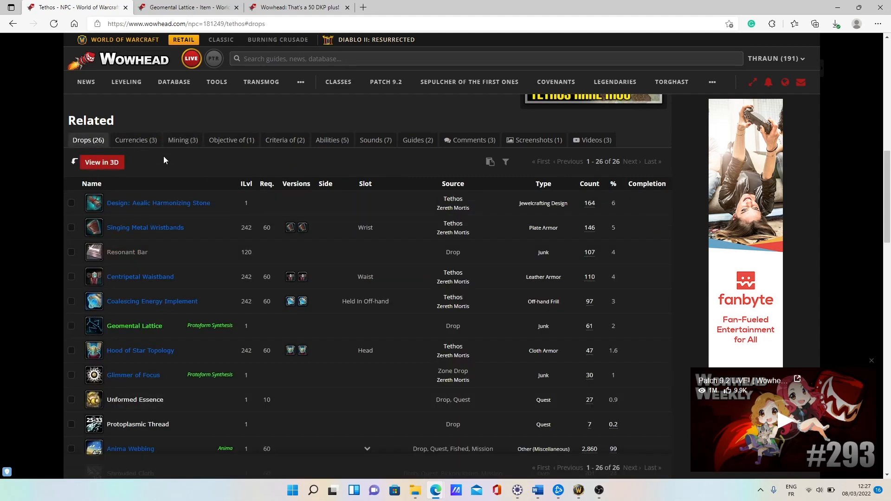
pyautogui.moveTo(134, 325)
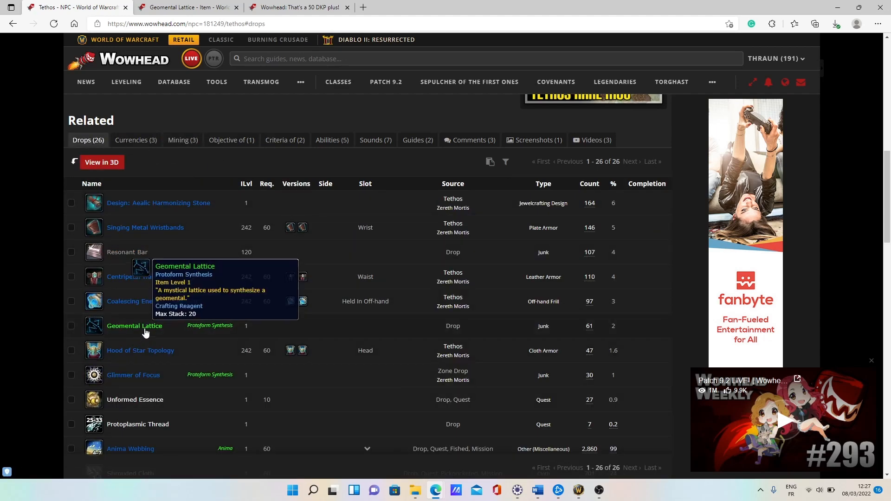
pyautogui.click(134, 326)
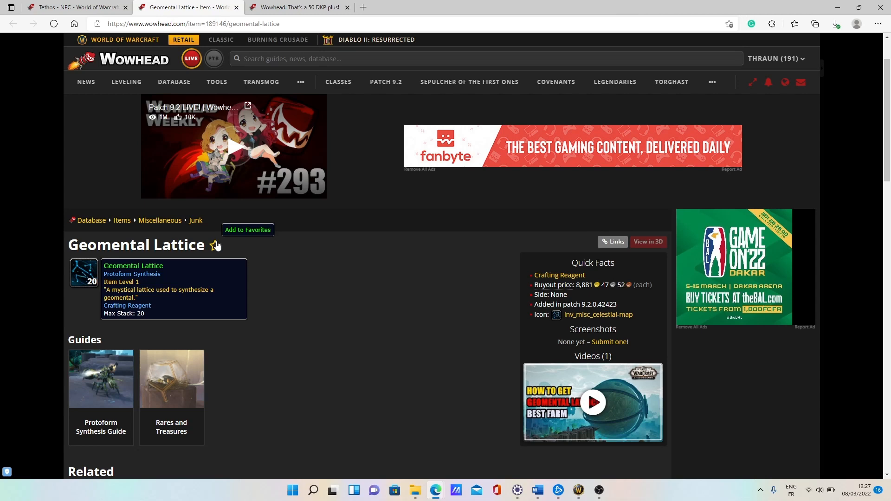
pyautogui.moveTo(93, 4)
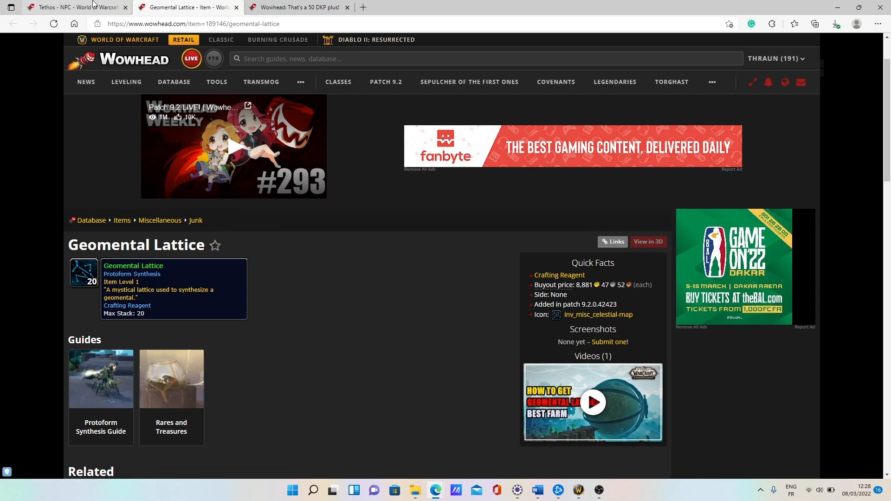
# - Return to the Tethos NPC tab showing its drops, including Geomental Lattice at 2%
pyautogui.click(77, 7)
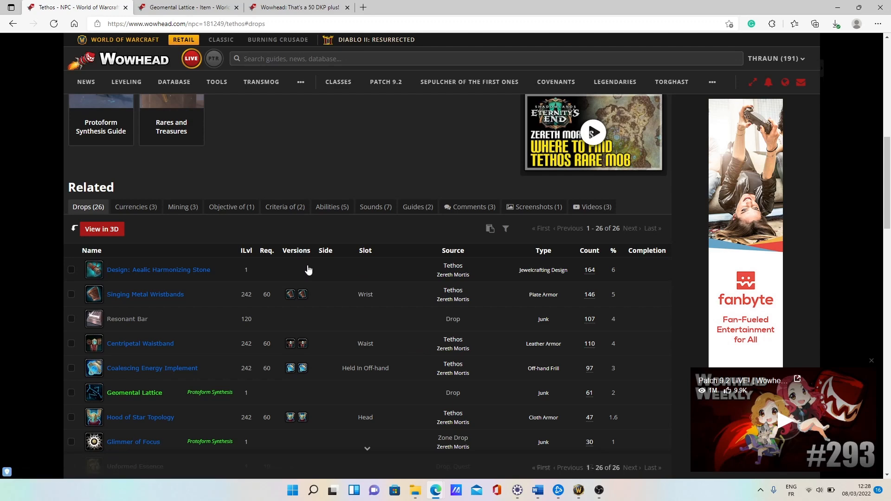
pyautogui.moveTo(325, 251)
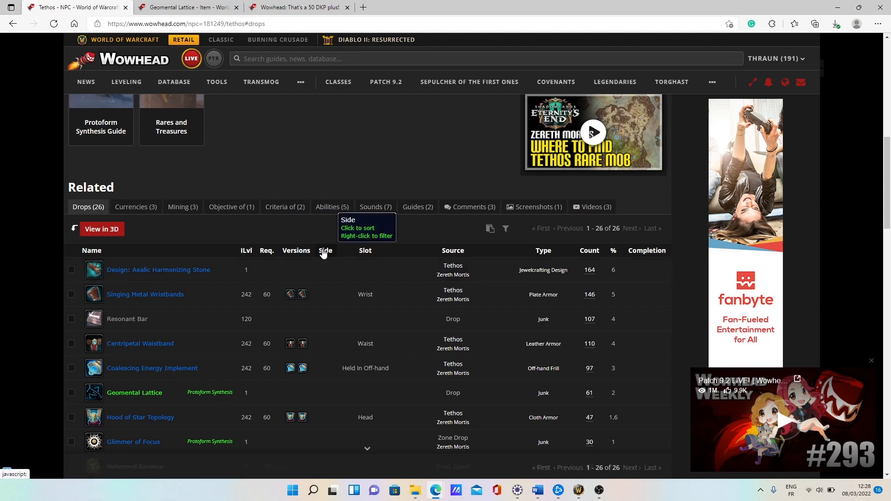
pyautogui.moveTo(136, 206)
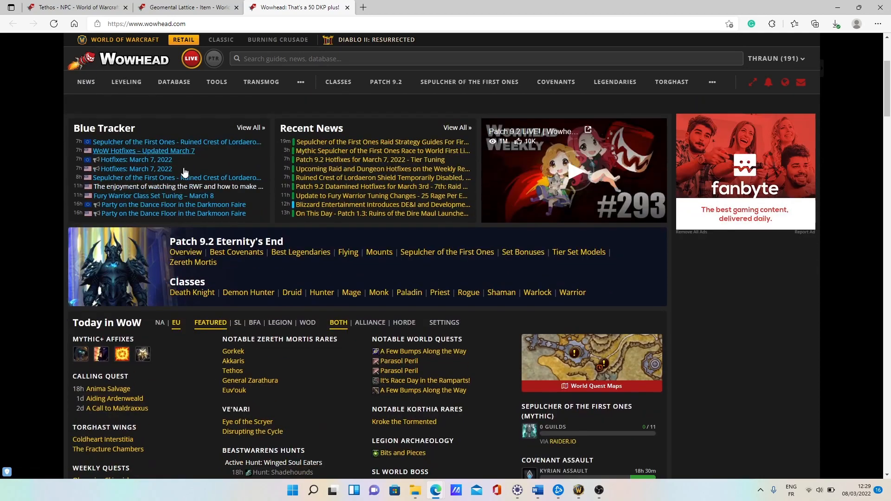
# - Scroll the Wowhead homepage to Today in WoW's Notable Zereth Mortis Rares list
pyautogui.scroll(-3)
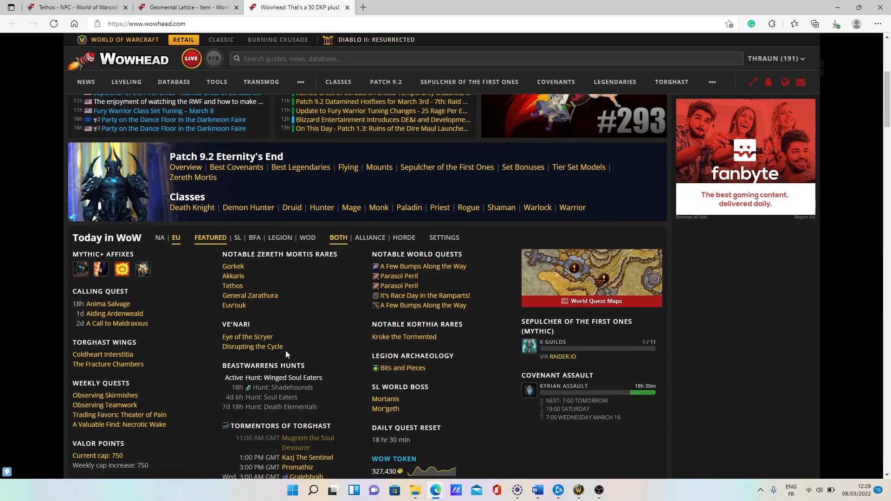
pyautogui.moveTo(232, 276)
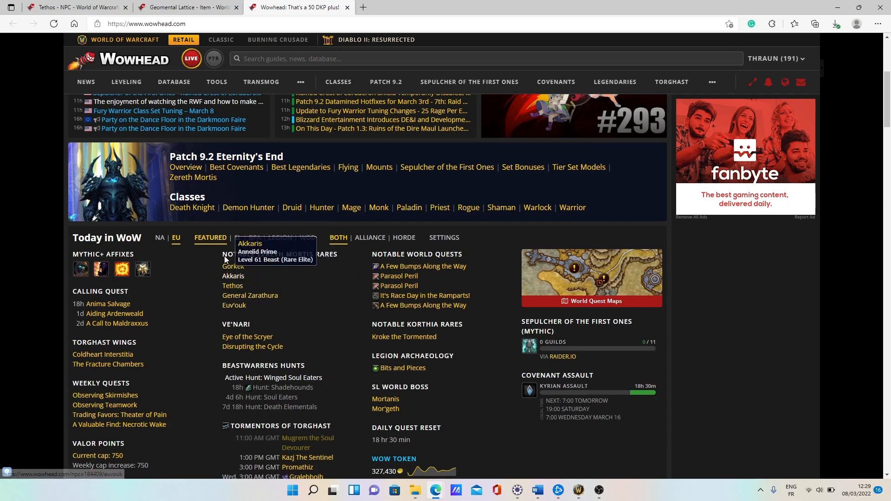
pyautogui.moveTo(232, 279)
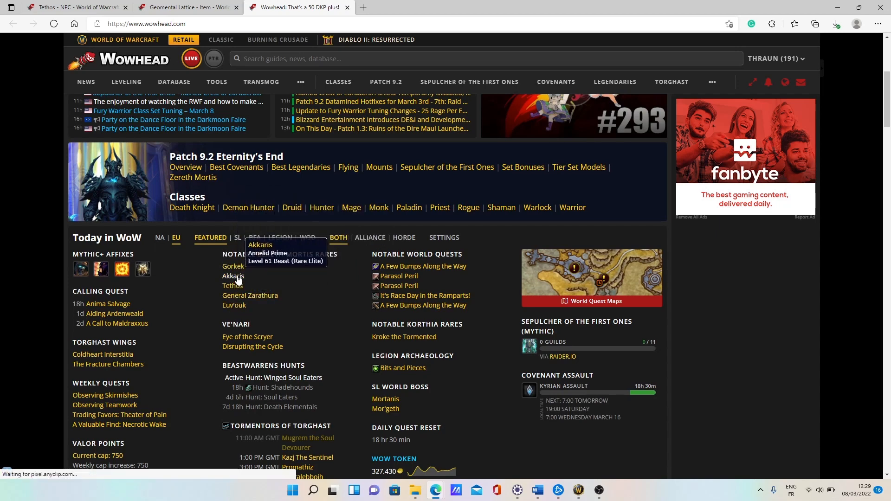
pyautogui.moveTo(188, 247)
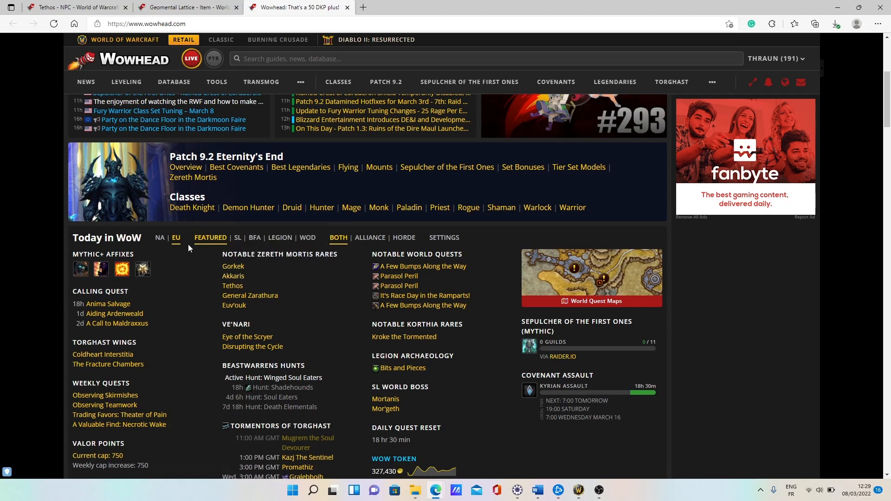
pyautogui.click(176, 237)
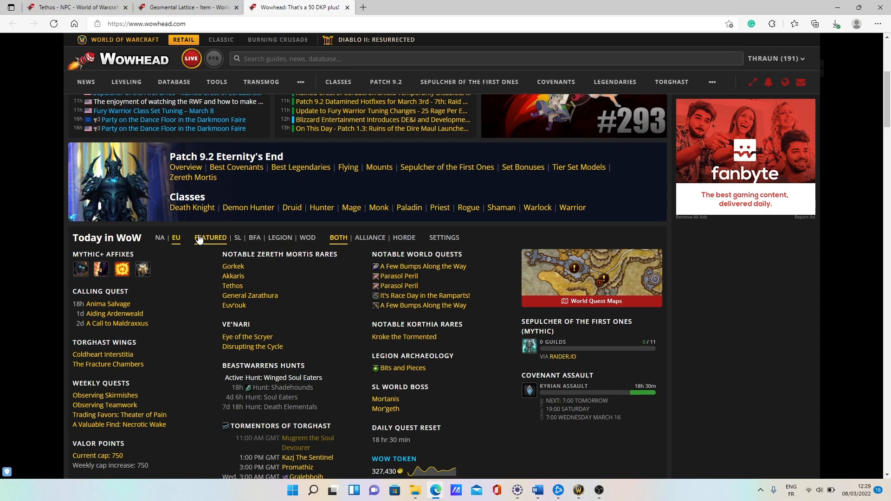
pyautogui.moveTo(200, 239)
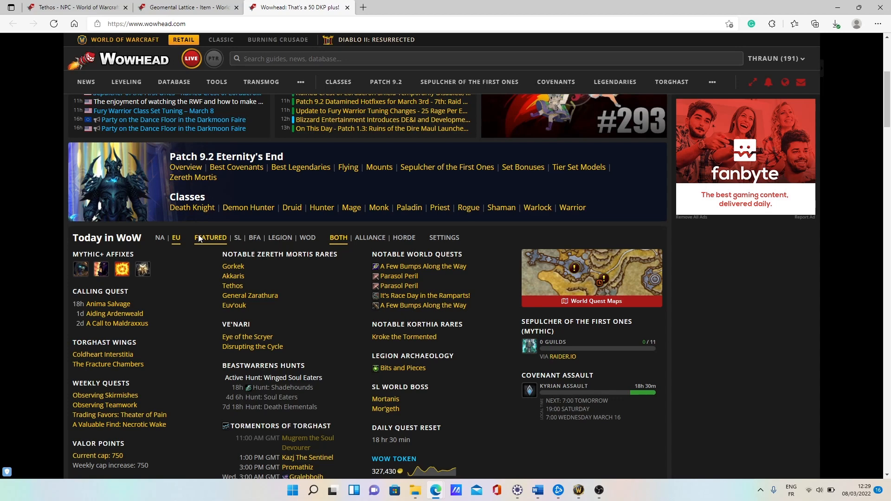